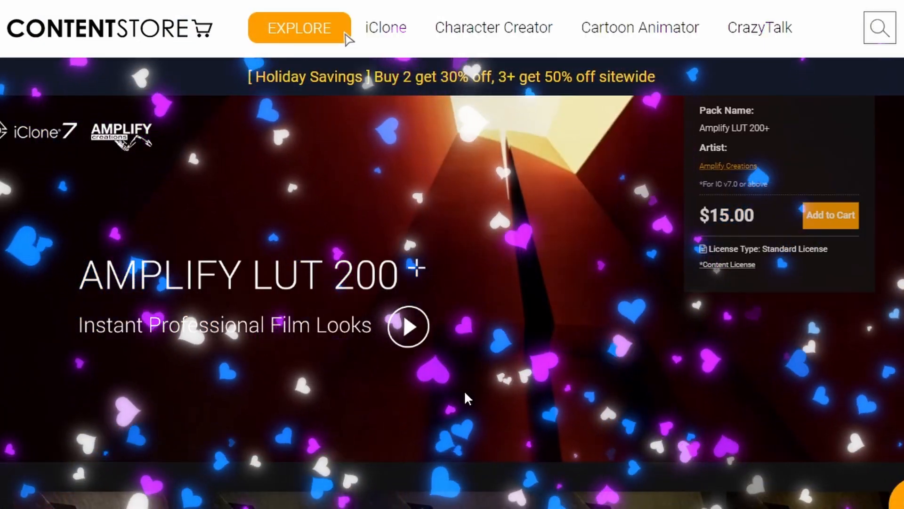
Step: Browse the Content panel to Stage > Post Effect > LUT, showing the Adjust Color and Amplify LUT 200+ folders
scroll(down, 3)
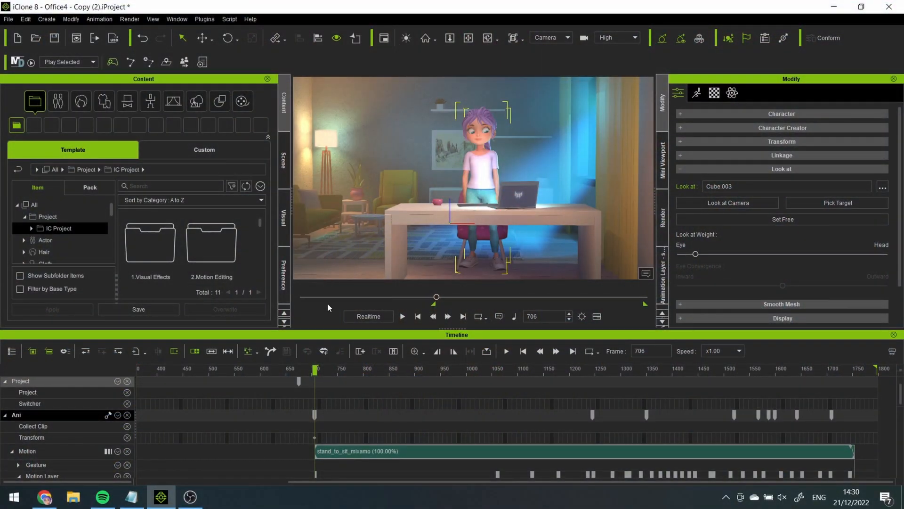
click(402, 316)
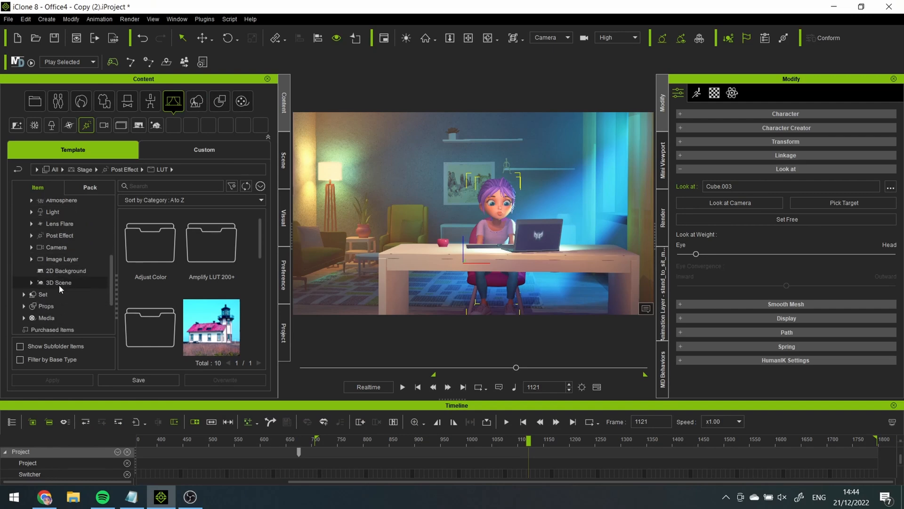
scroll(up, 3)
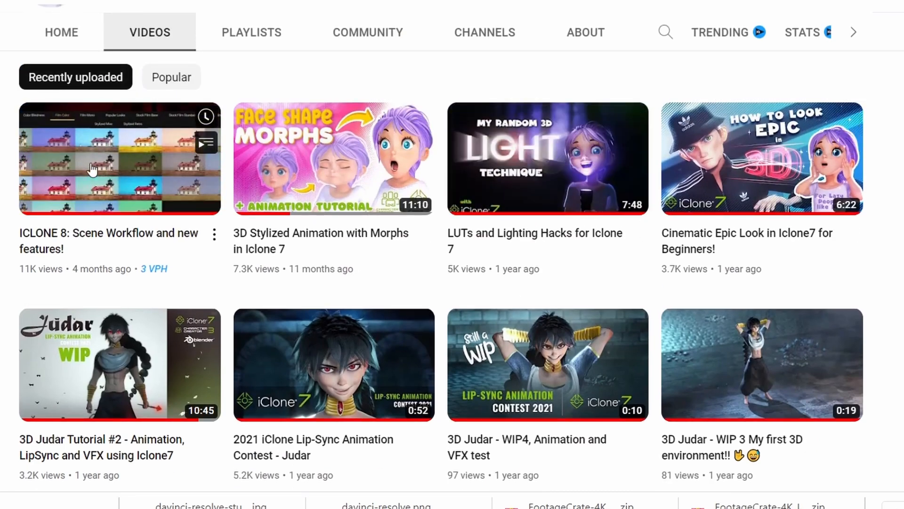
Step: Open the 'ICLONE 8: Scene Workflow and new features!' video from the channel's uploads
click(119, 159)
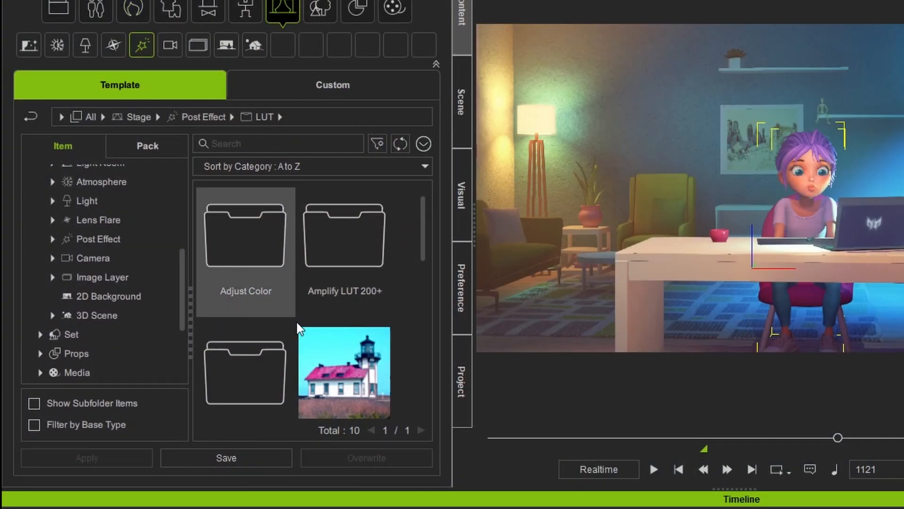
Step: Browse the LUT Adjust Color presets and apply Color_Blue_Reduced
scroll(down, 3)
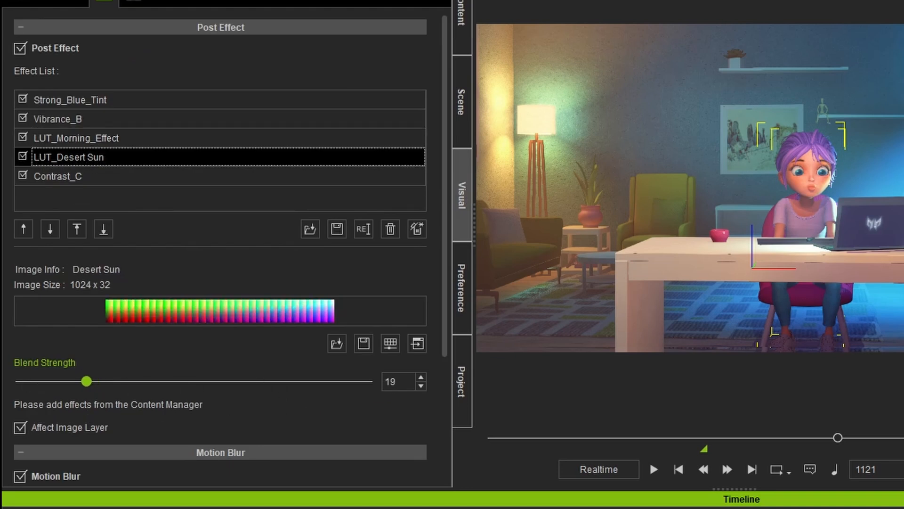
mouse_move(172, 238)
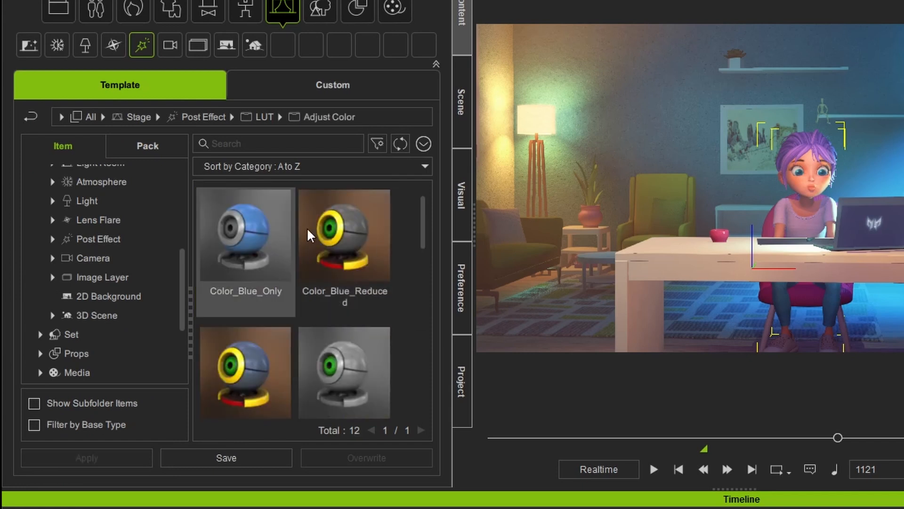
click(265, 116)
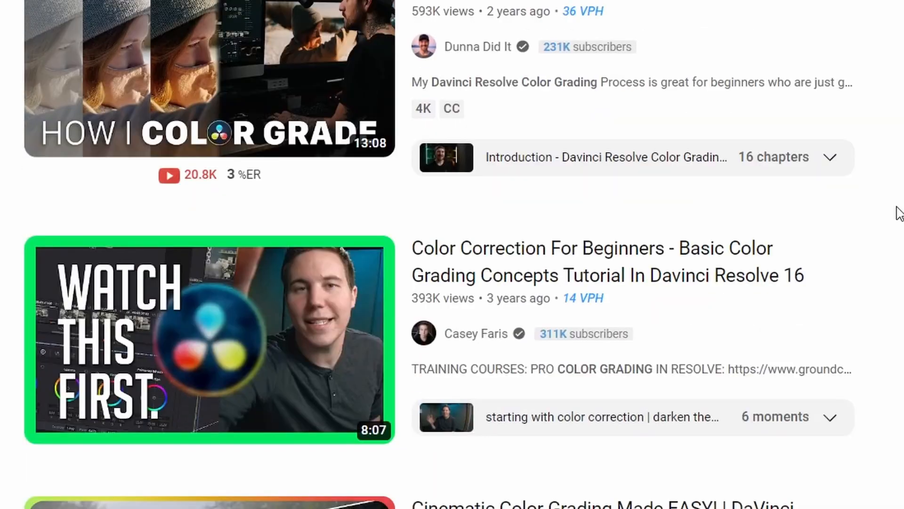
scroll(down, 3)
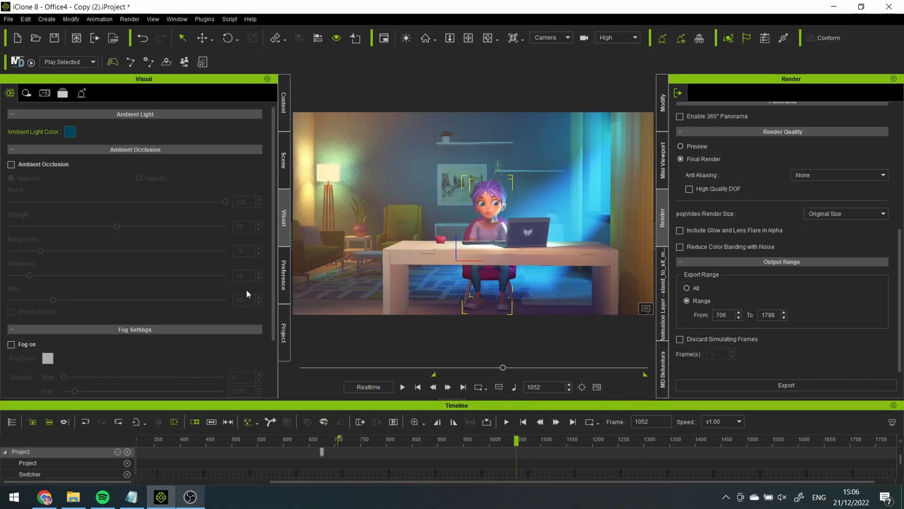
click(11, 164)
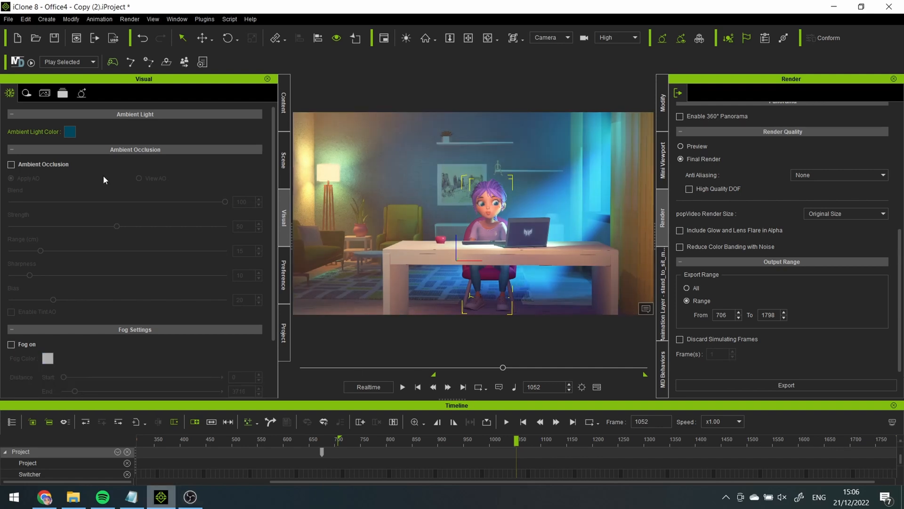
click(283, 156)
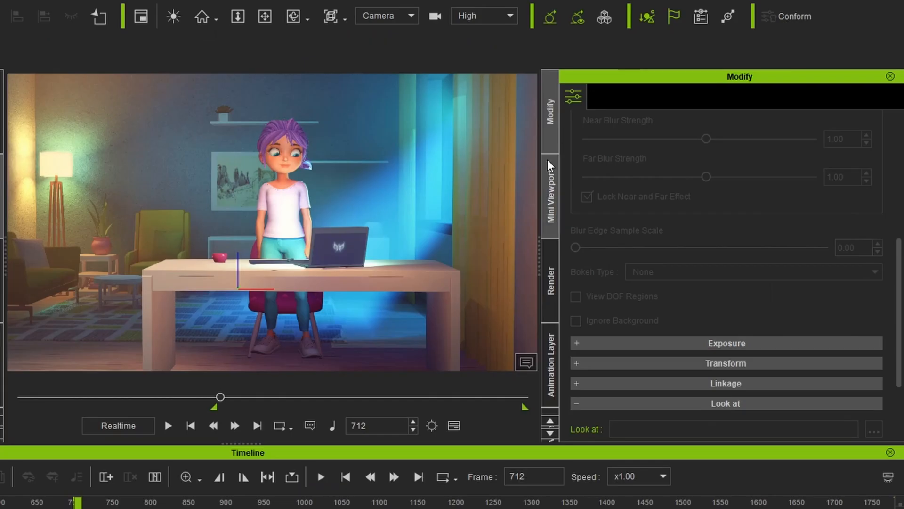
Step: Scroll up while keying the camera's depth of field toward frame 1550
scroll(up, 3)
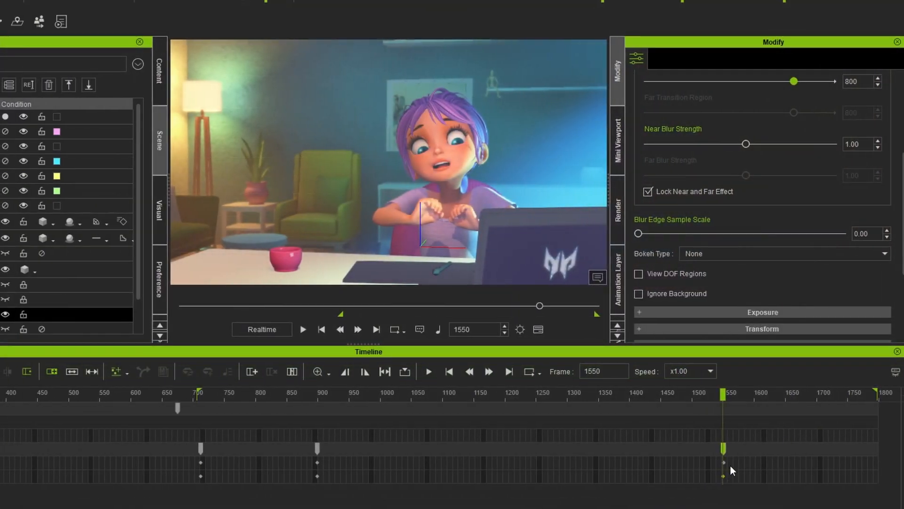
Step: Turn on View DOF Regions and scroll through the DOF focus and transition settings
click(639, 273)
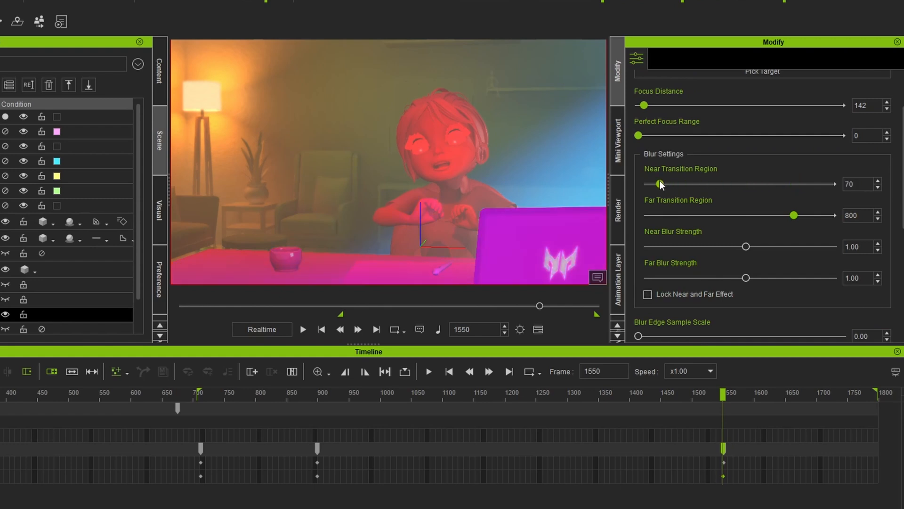
scroll(down, 3)
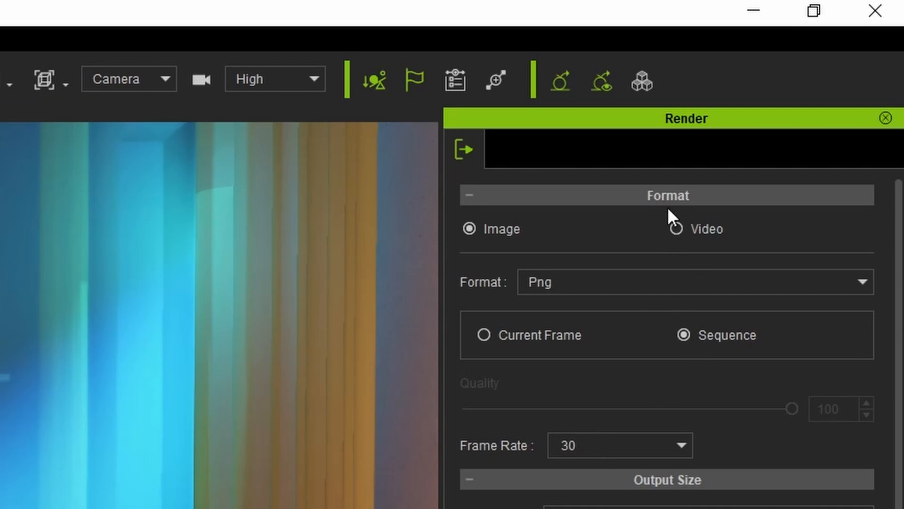
Step: Set the render to a PNG sequence at Ultra HD 3840x2160 with high-quality DOF
click(676, 229)
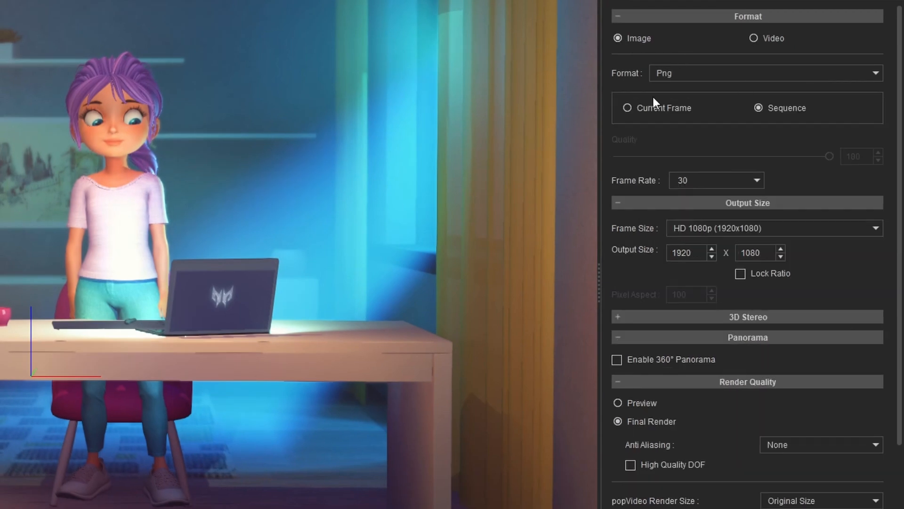
click(875, 228)
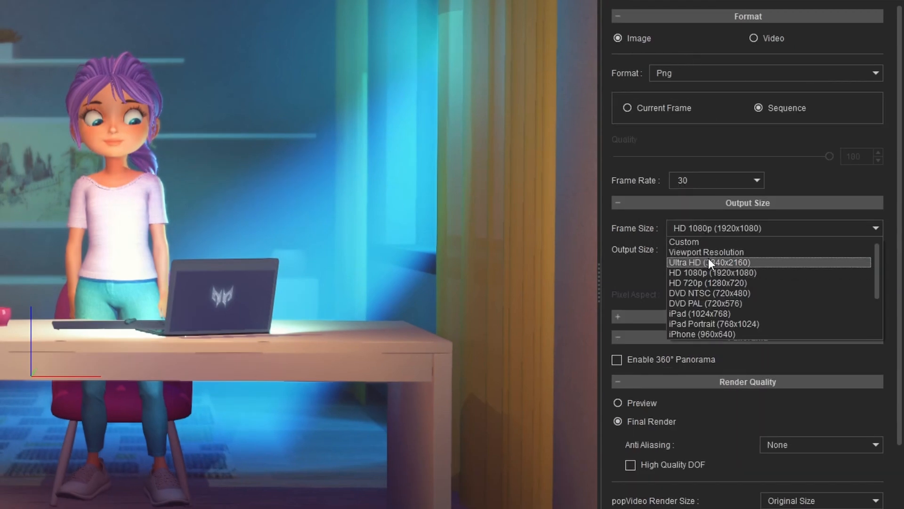
click(712, 262)
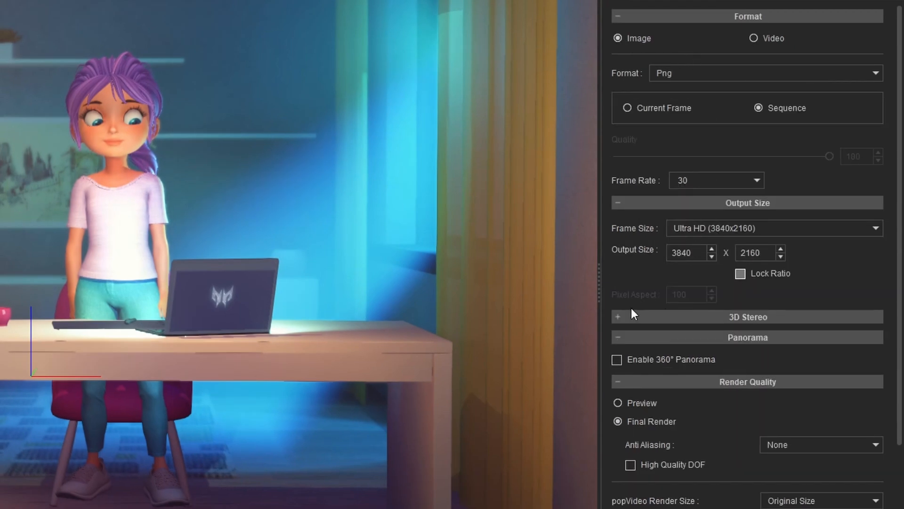
click(617, 337)
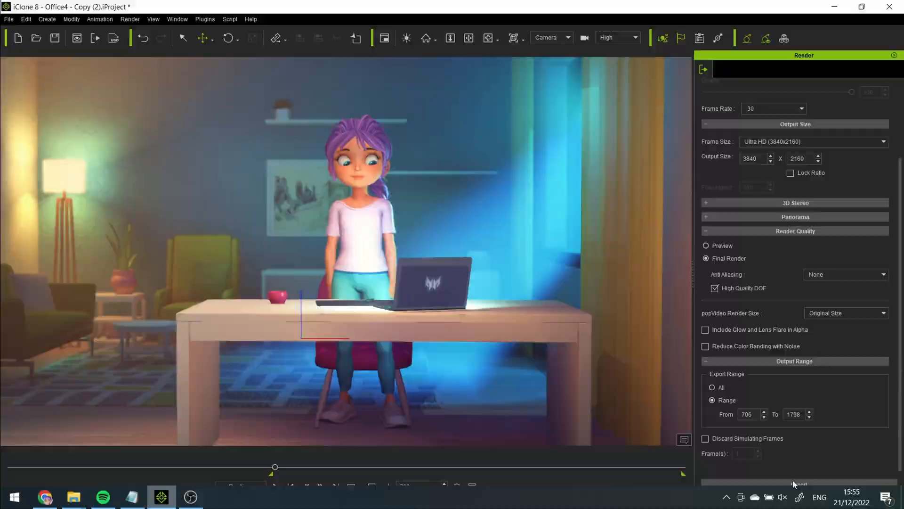
Step: Set anti-aliasing to highest quality, then export and save the PNG sequence
click(845, 274)
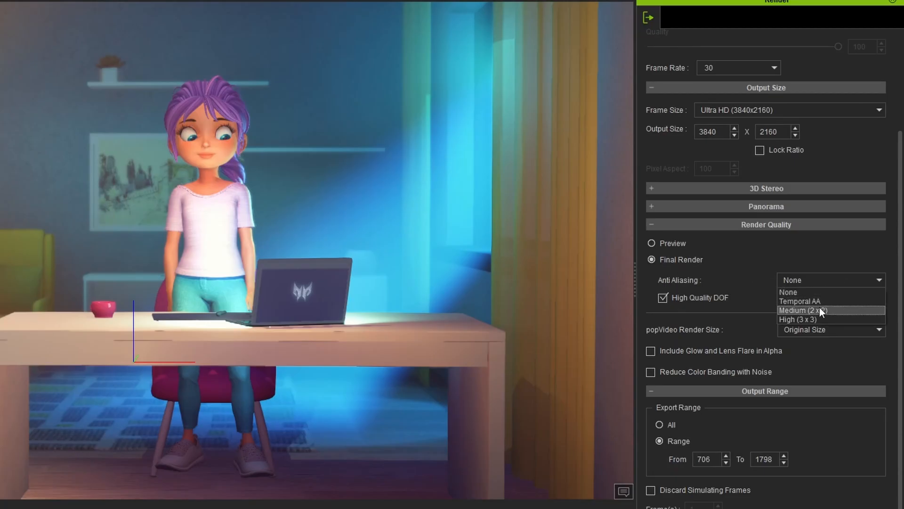
click(797, 319)
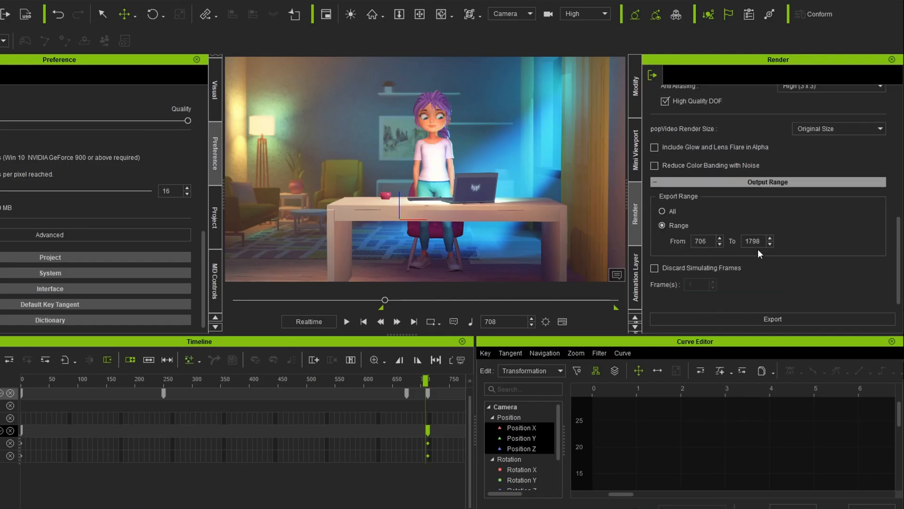
click(772, 319)
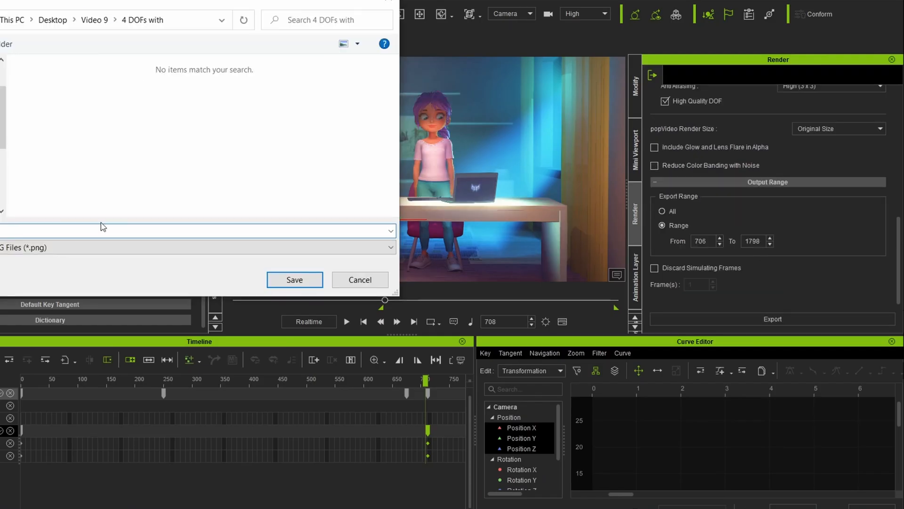
click(294, 279)
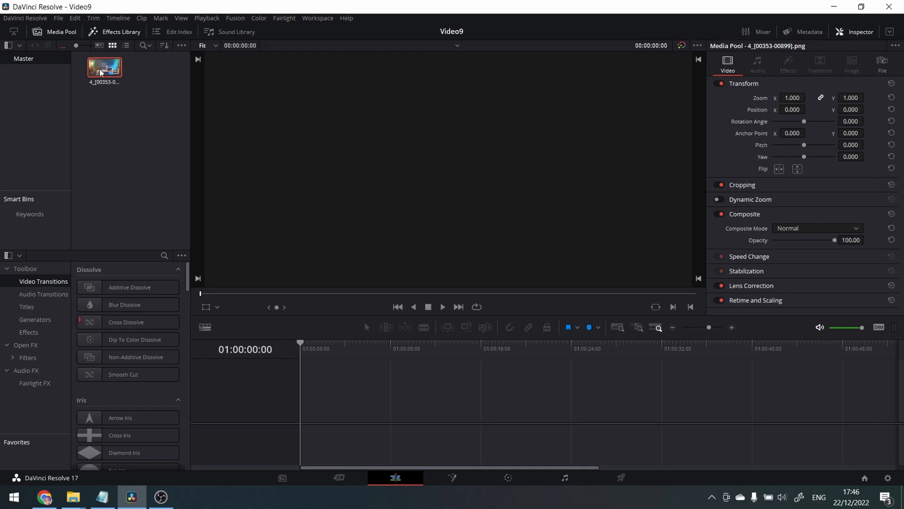
Step: Drag the PNG sequence into the empty timeline to create Timeline 1 and select the clip
drag(103, 67, 302, 390)
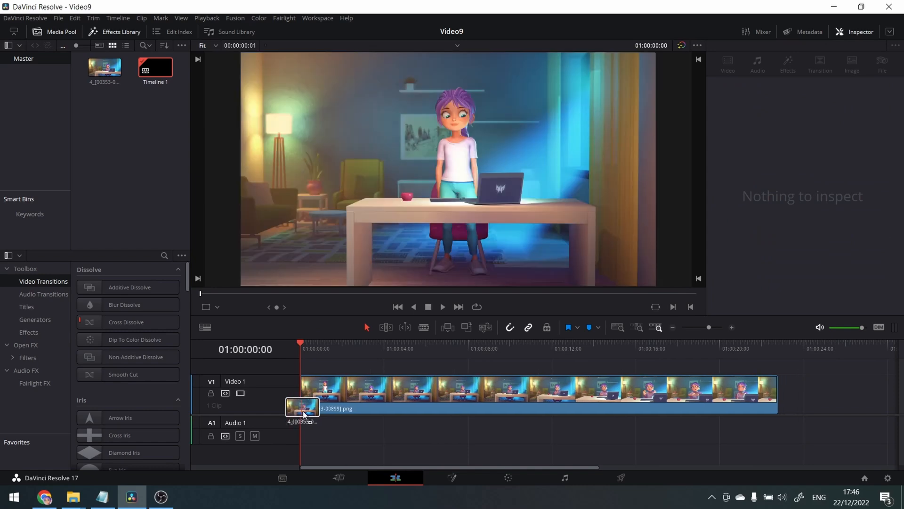
click(519, 392)
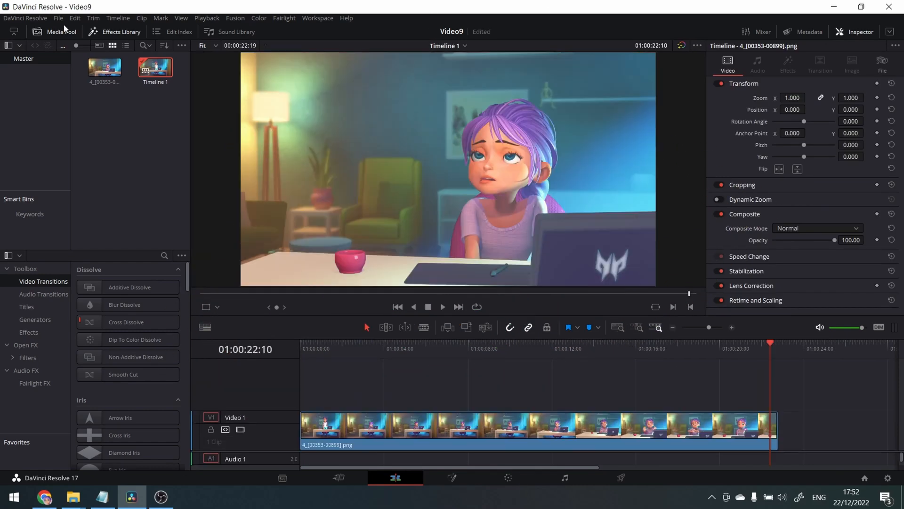
Step: Open File > Project Settings and show the 1920 x 1080 HD timeline resolution choices
click(57, 18)
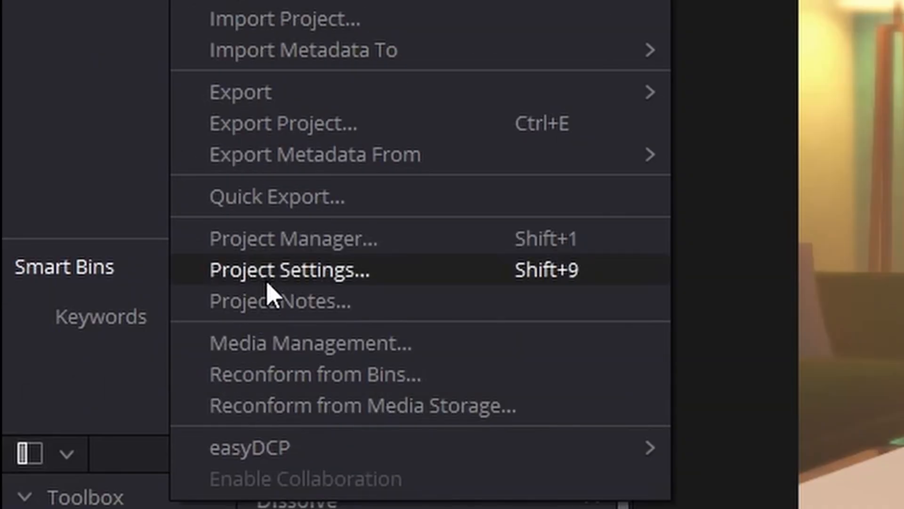
click(288, 270)
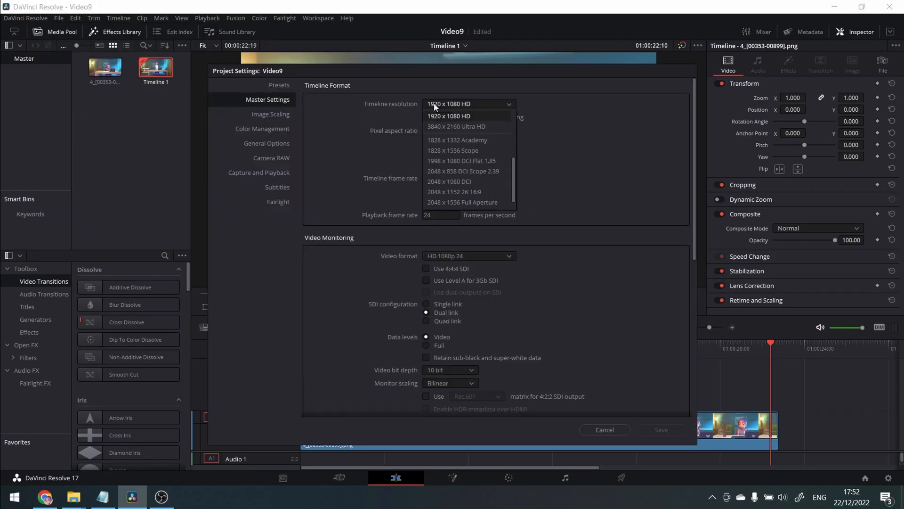
click(457, 126)
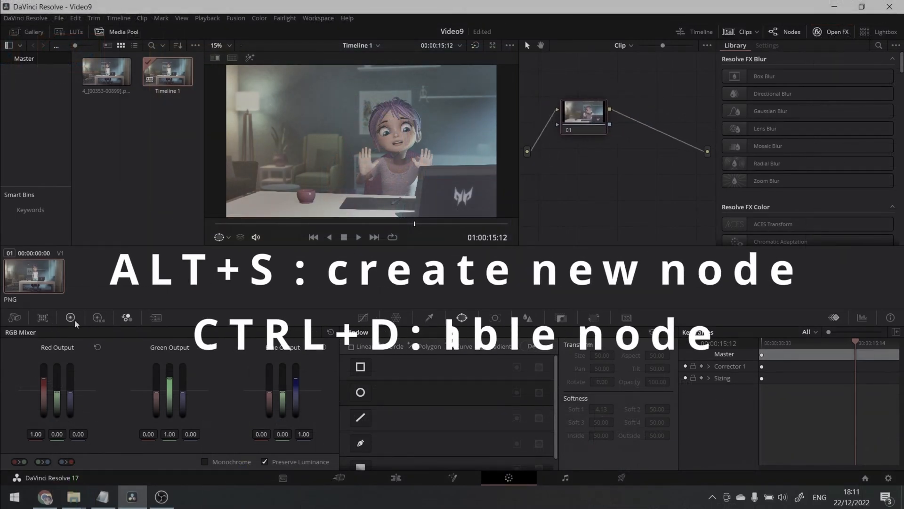
Step: Add corrector node 02 after node 01 and open its curves palette
click(15, 318)
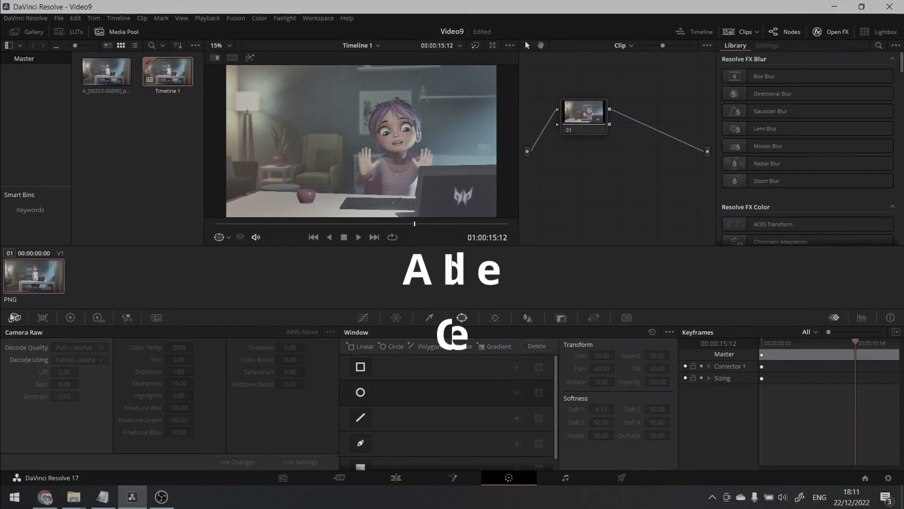
click(126, 317)
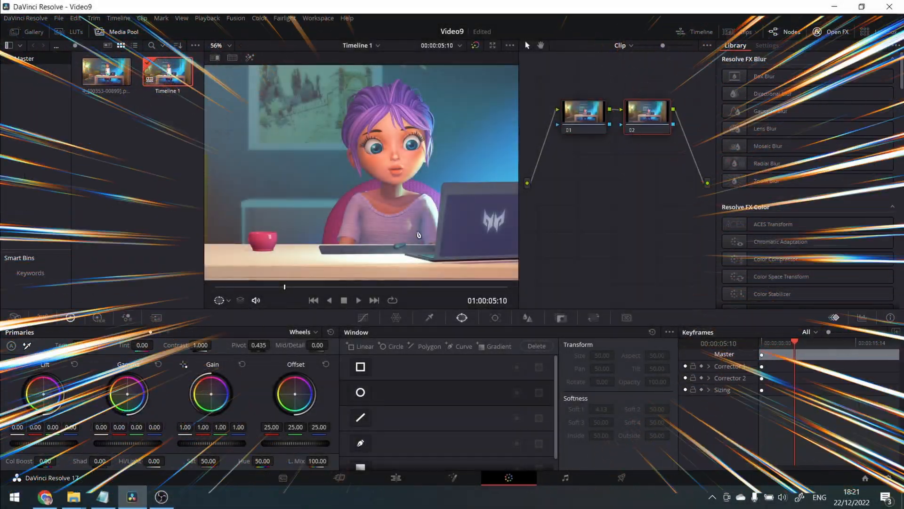
click(862, 317)
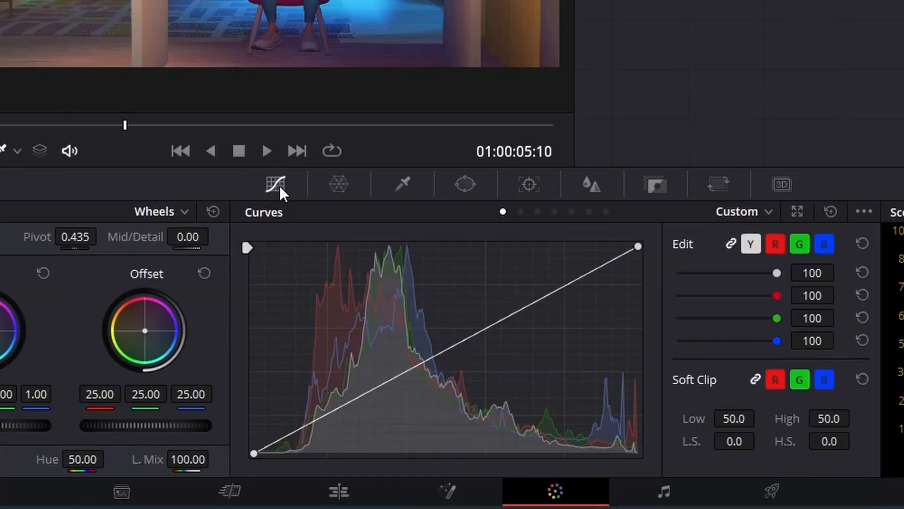
mouse_move(514, 429)
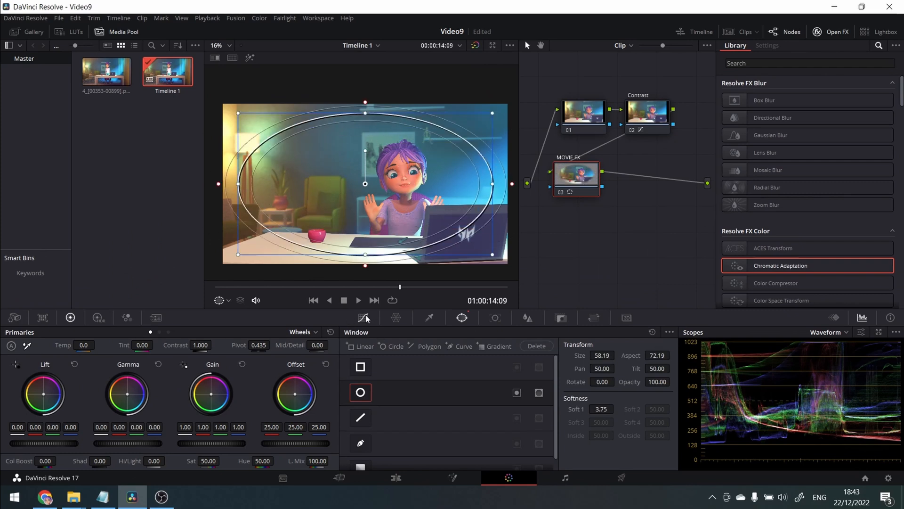
Step: Tune the MOVIE FX vignette's curves and window shape, then preview a later frame
click(362, 318)
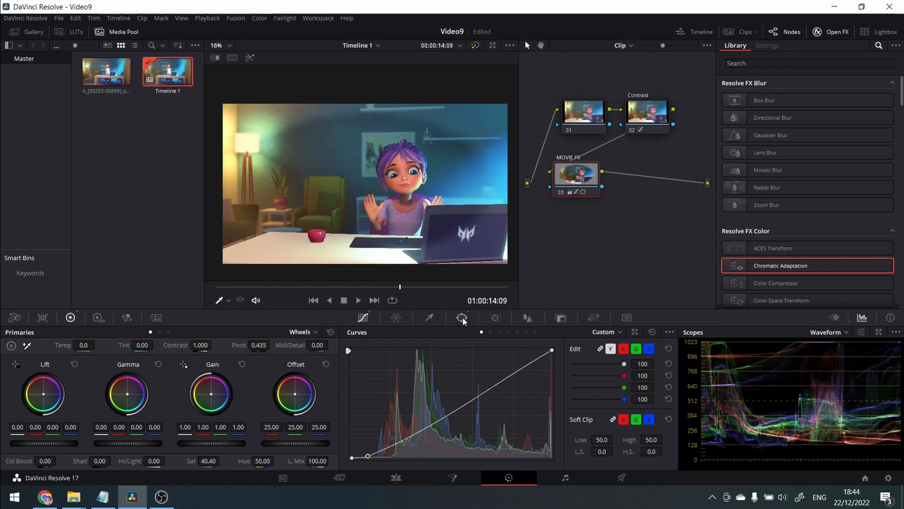
click(461, 318)
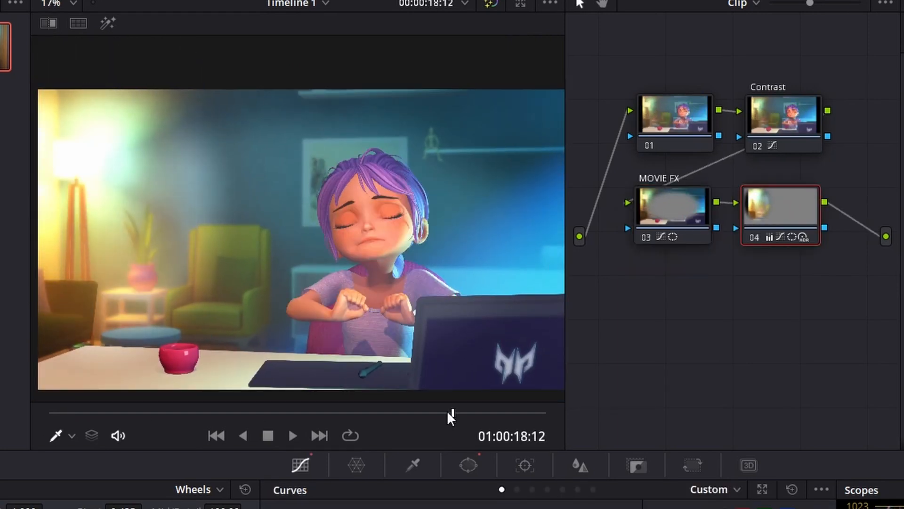
click(468, 465)
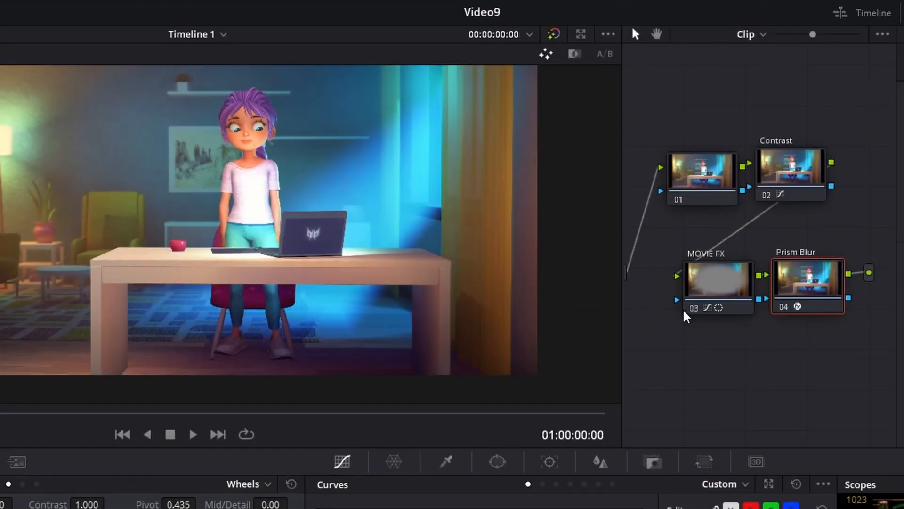
Step: Add the Prism Blur OpenFX as node 04 after MOVIE FX, labelled Prism Blur
click(718, 308)
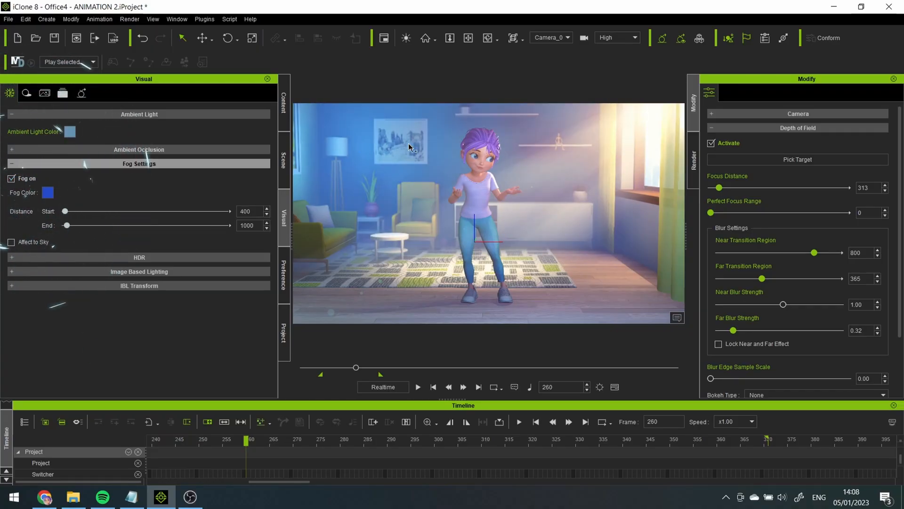
Step: Search FootageCrate for 'dust particles' and scroll through the looping dust clips
click(11, 179)
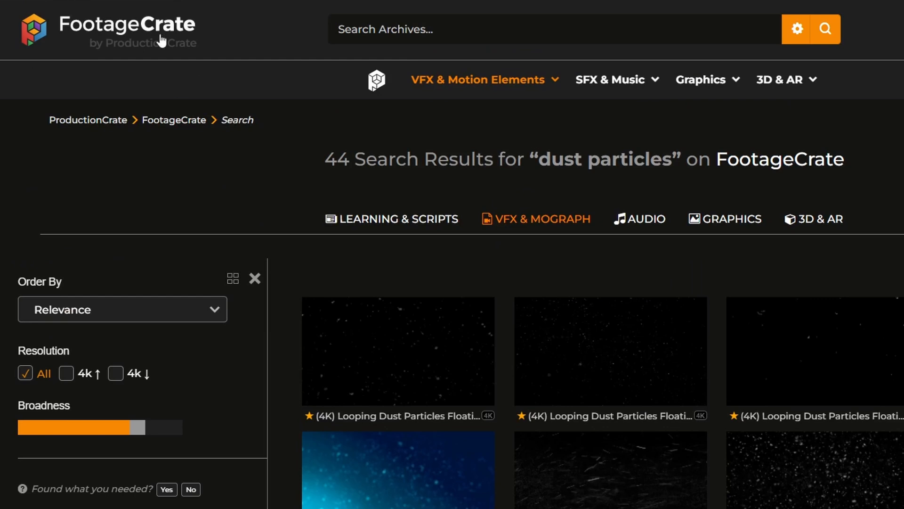
scroll(down, 3)
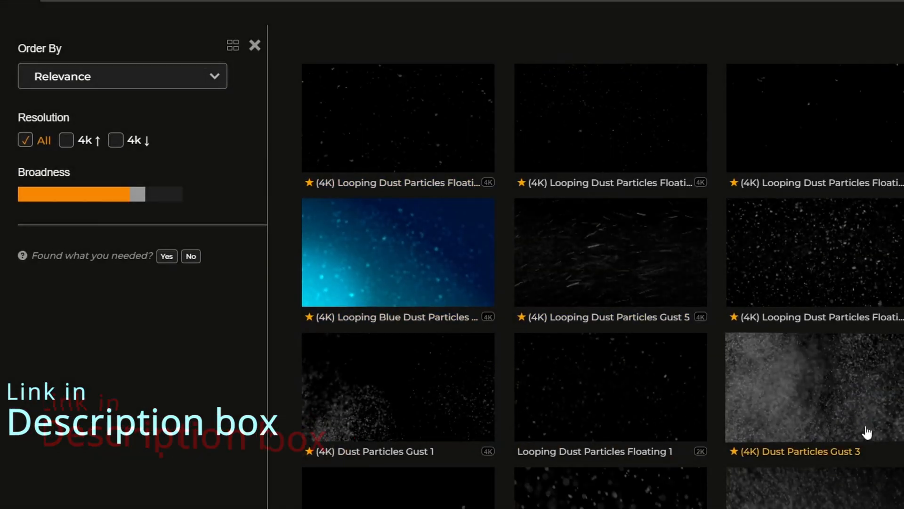
scroll(down, 3)
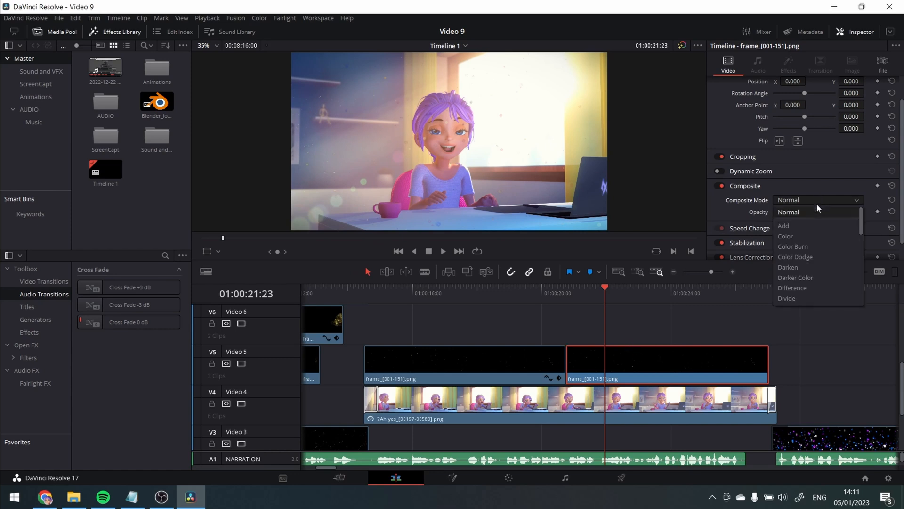
mouse_move(805, 288)
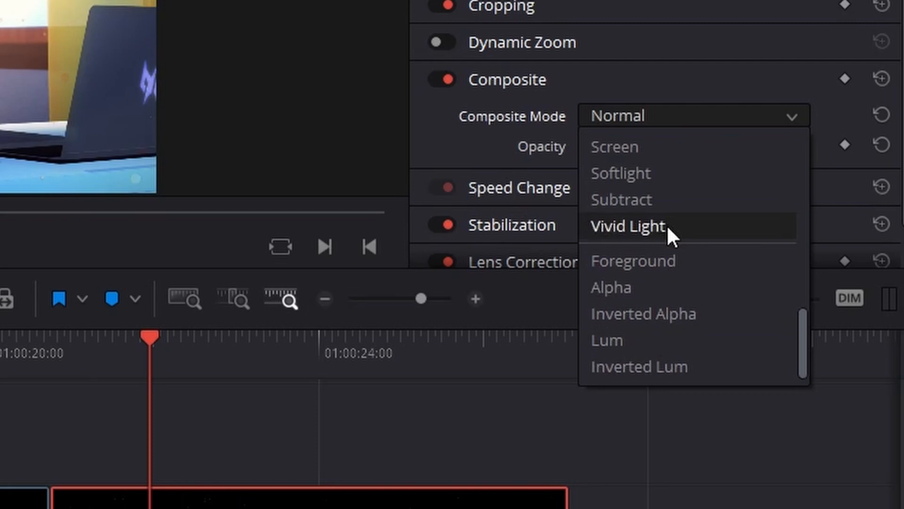
Step: Set the frame_[001-151].png dust clip's Composite Mode to Screen at 100 opacity
click(614, 147)
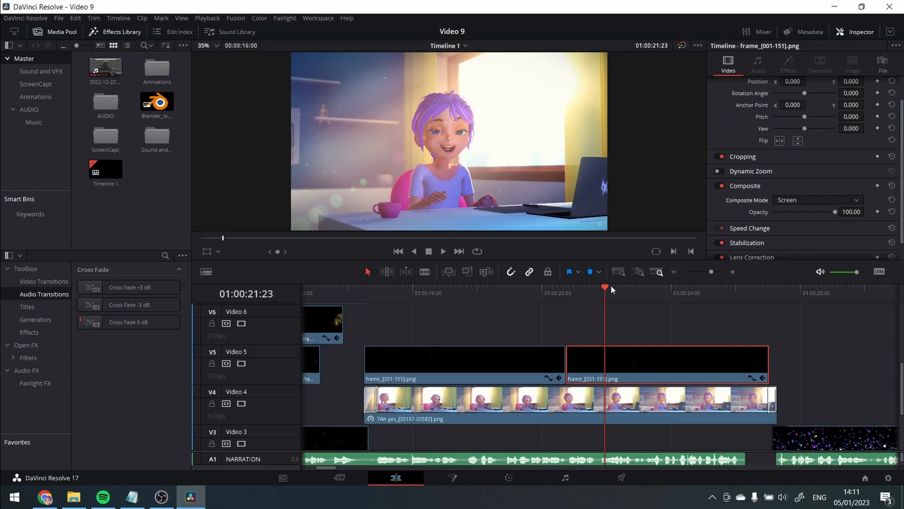